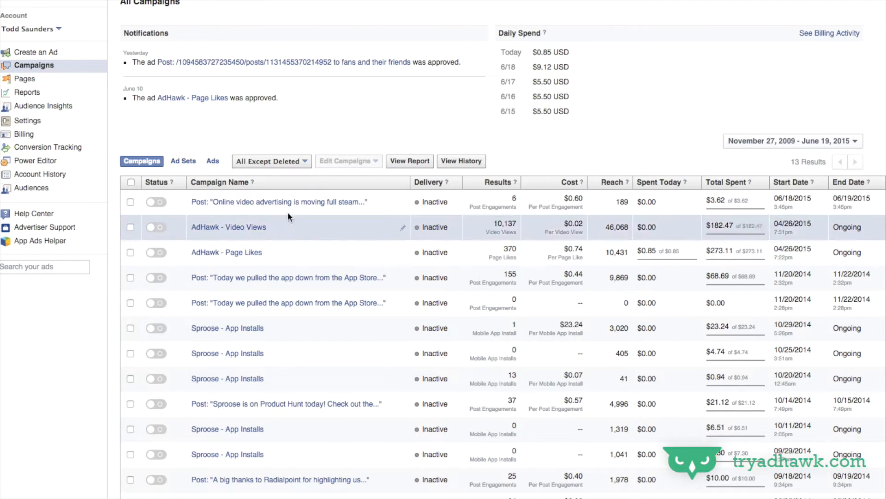
Open the detail page of the 'Online video advertising' post campaign.
left_click(278, 202)
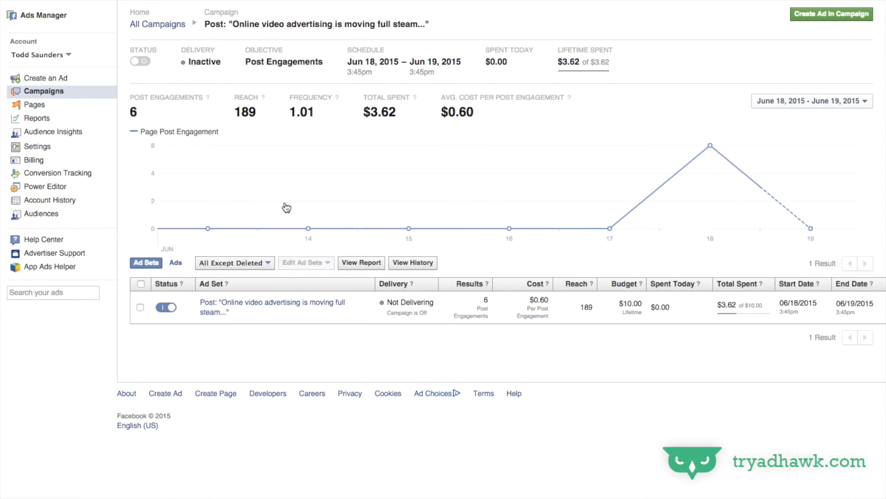
mouse_move(71, 122)
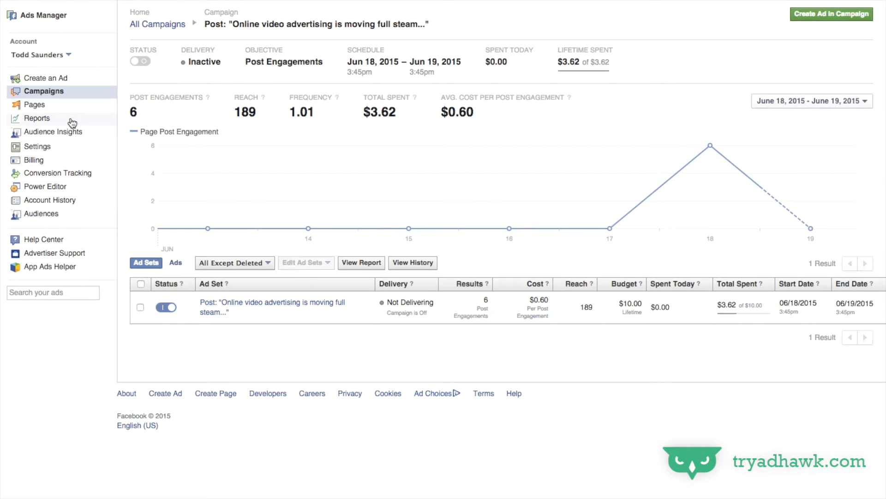
Go to Reports to view the General Metrics report for the last 7 days.
left_click(37, 118)
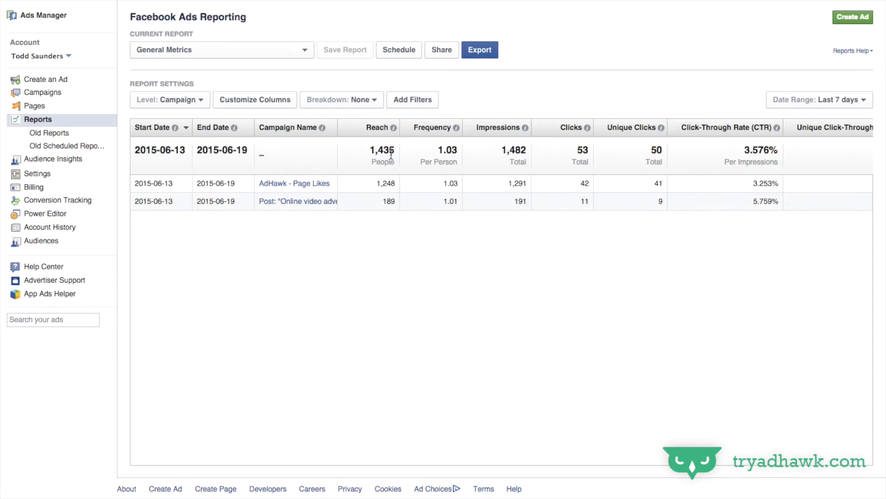
scroll("up", 3)
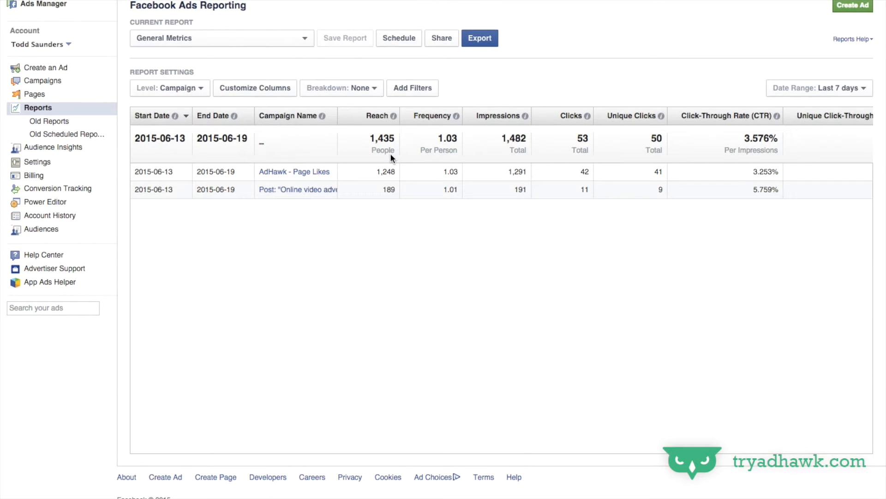
mouse_move(255, 89)
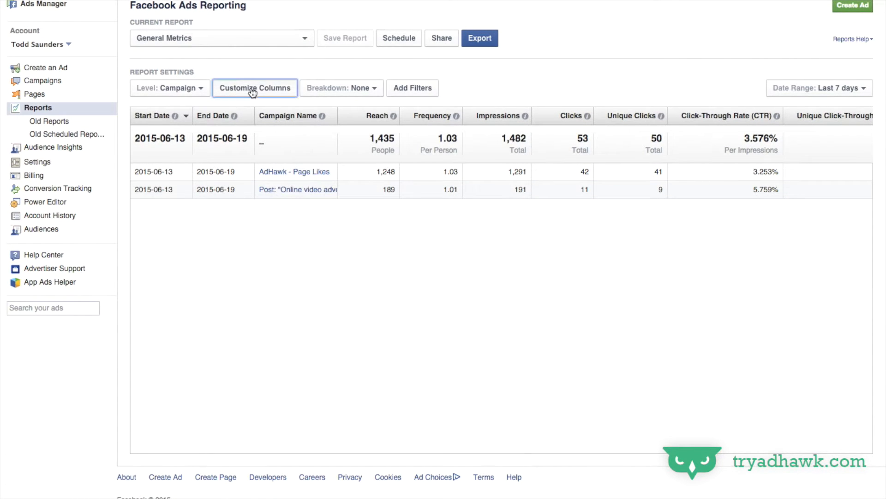
Bring up Customize Columns and review the Performance metric definitions.
left_click(255, 87)
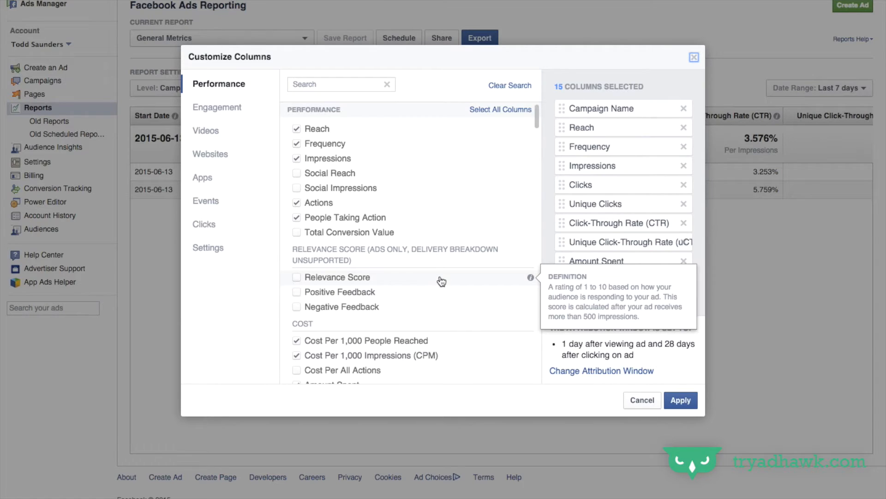
mouse_move(338, 131)
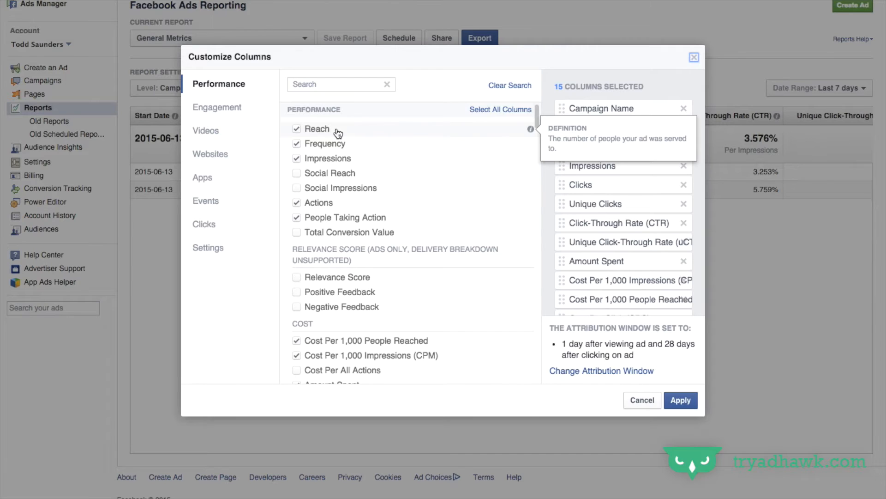
mouse_move(339, 162)
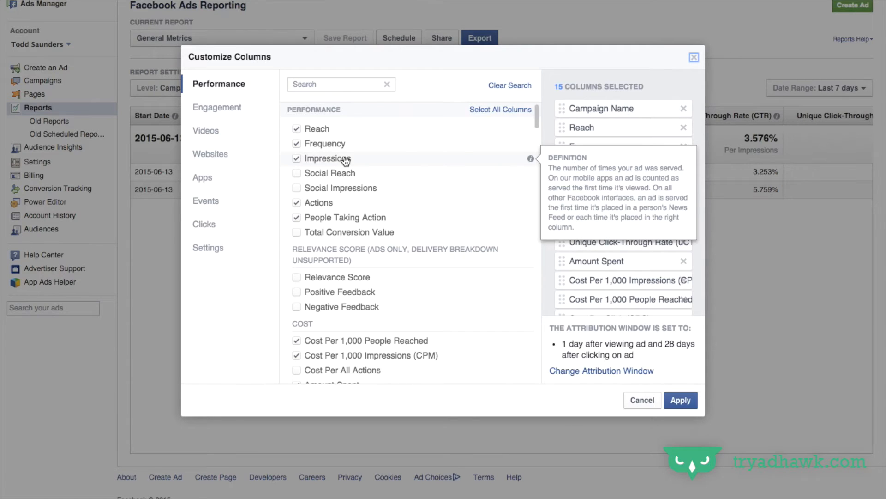
mouse_move(322, 129)
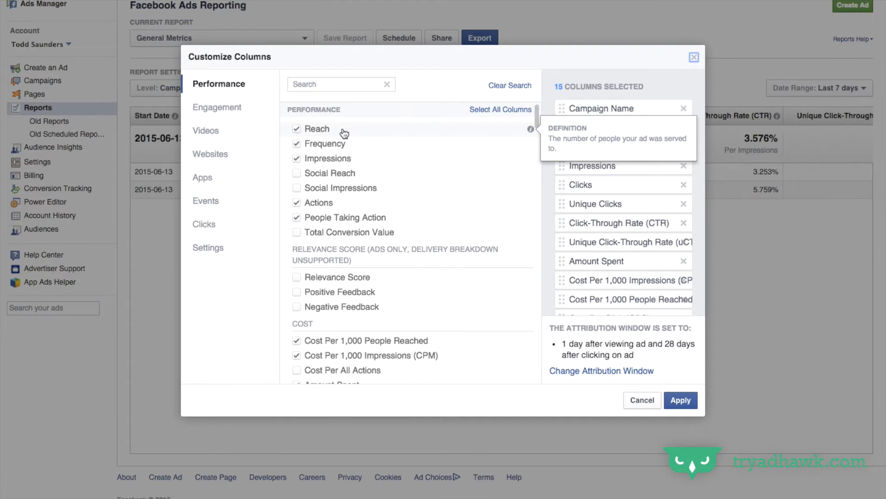
mouse_move(350, 162)
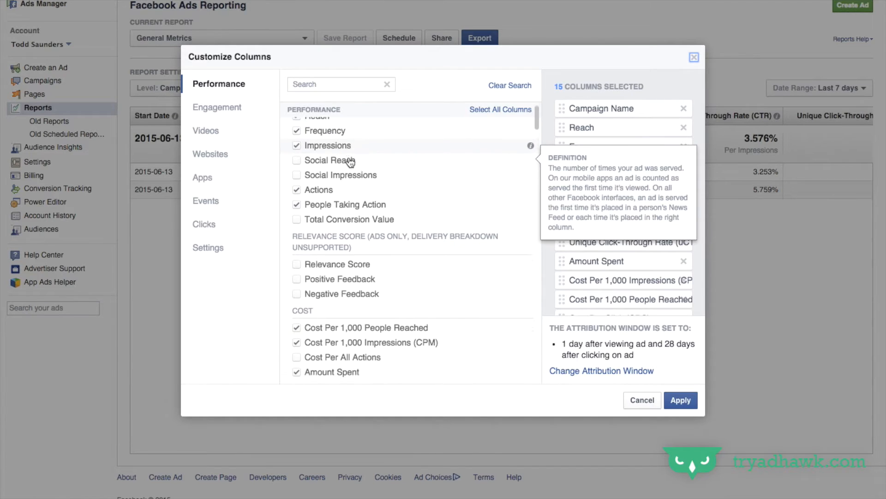
scroll("down", 3)
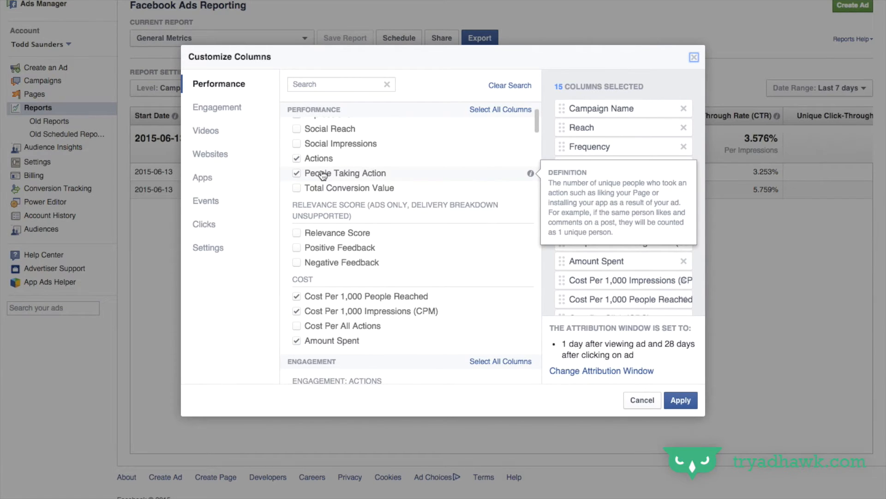
scroll("down", 3)
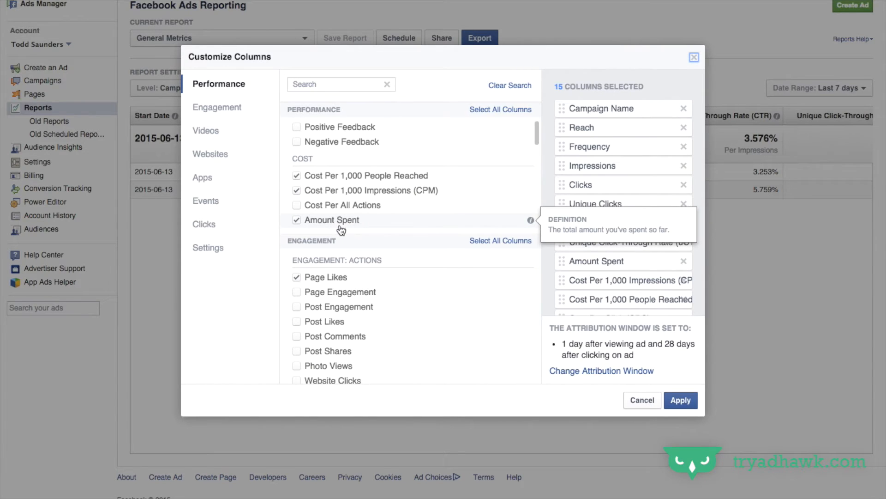
scroll("down", 3)
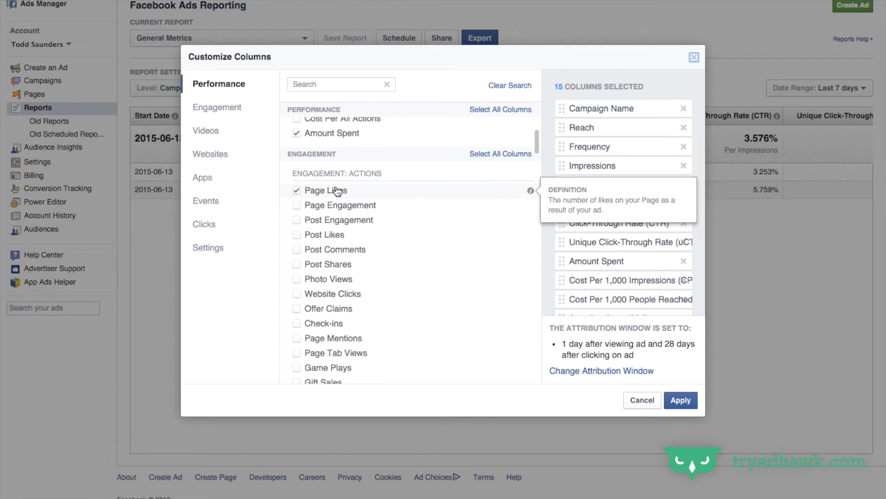
left_click(217, 107)
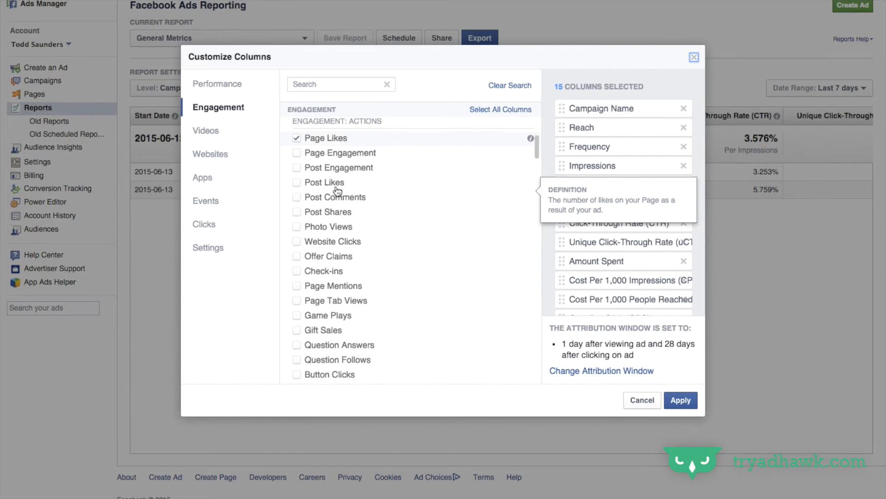
scroll("down", 3)
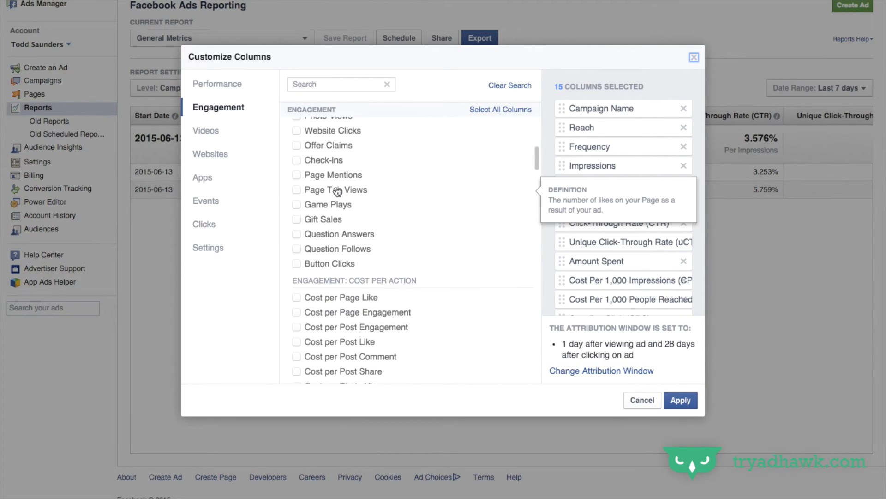
scroll("down", 3)
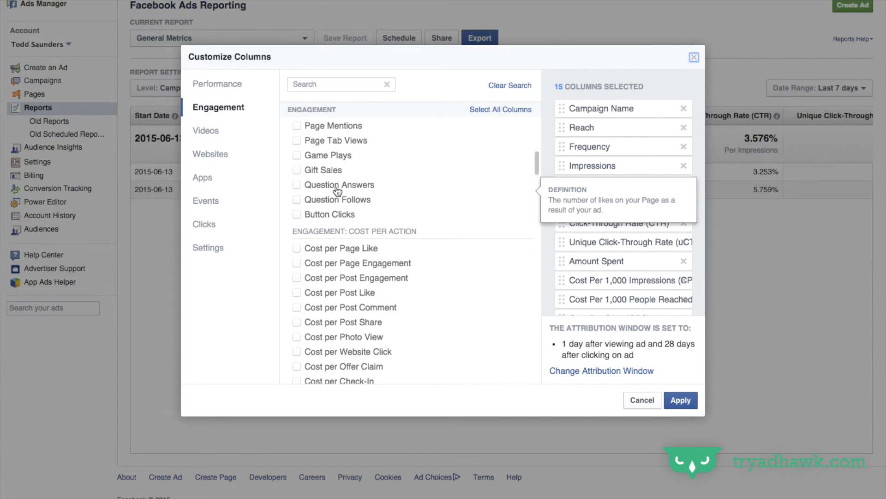
left_click(206, 130)
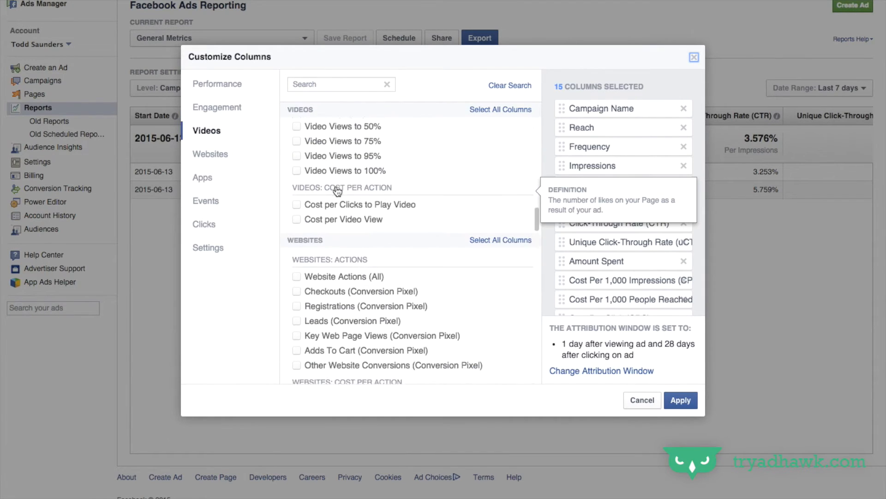
scroll("down", 3)
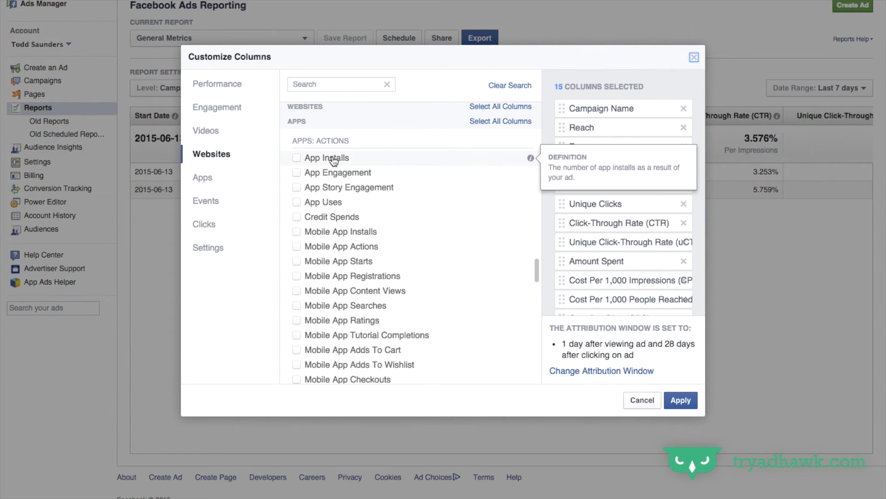
mouse_move(323, 202)
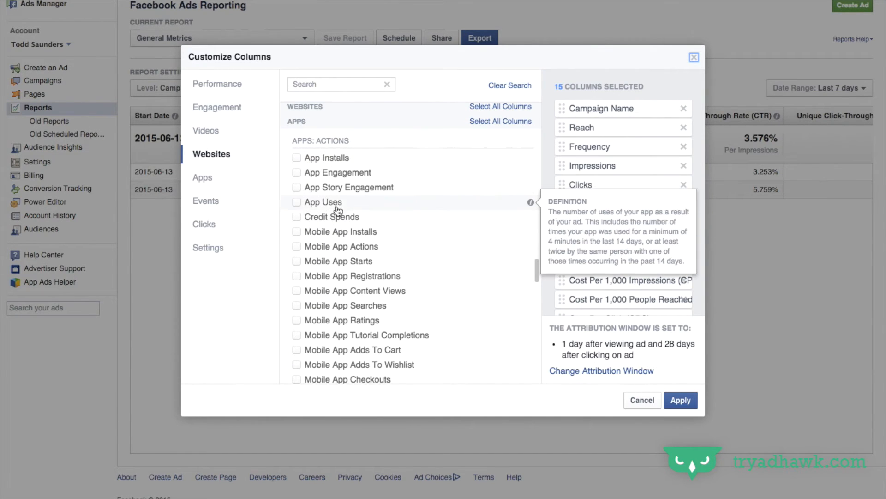
left_click(202, 177)
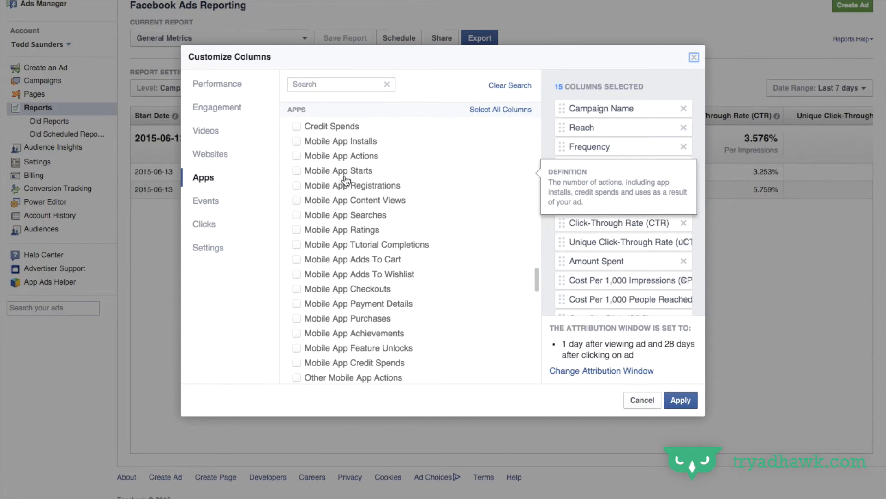
scroll("down", 3)
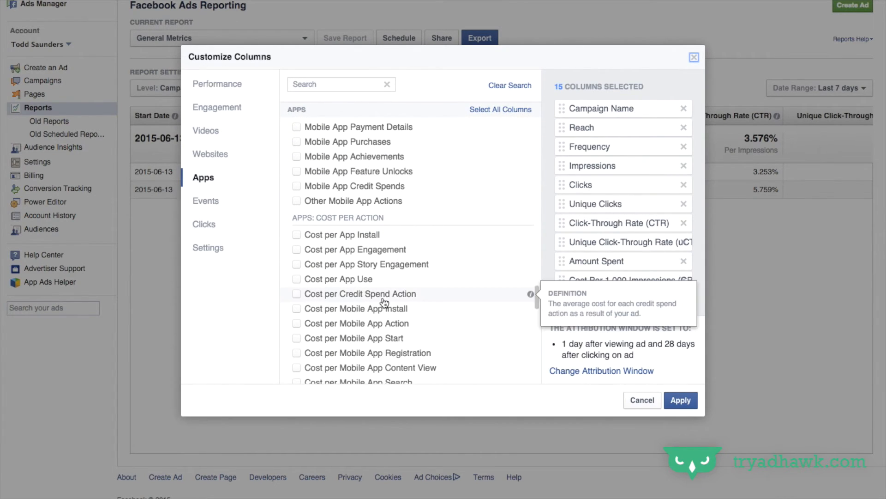
scroll("down", 3)
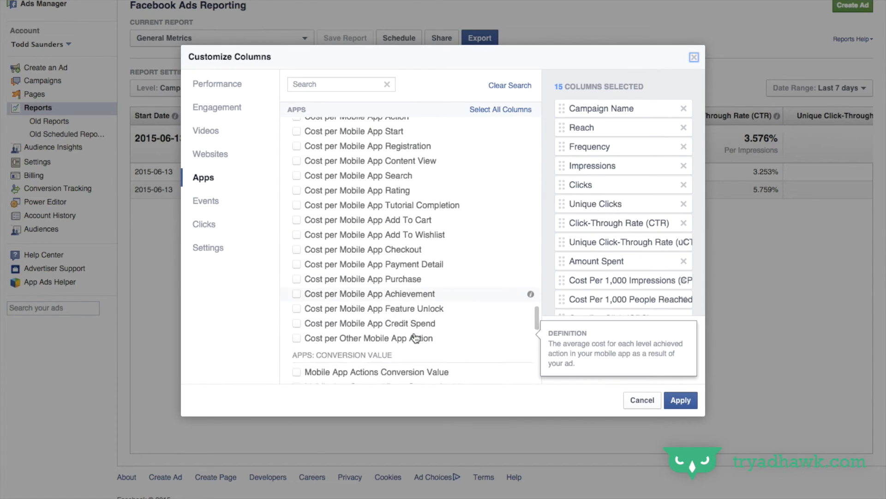
left_click(206, 200)
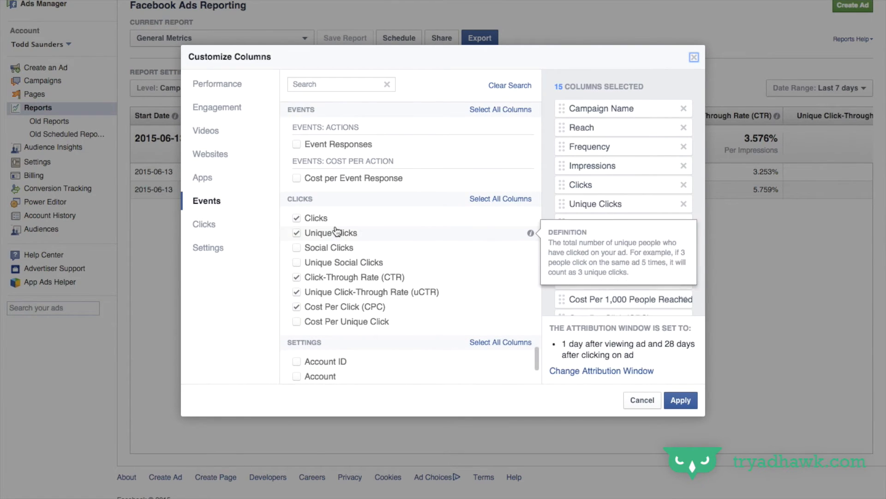
mouse_move(388, 224)
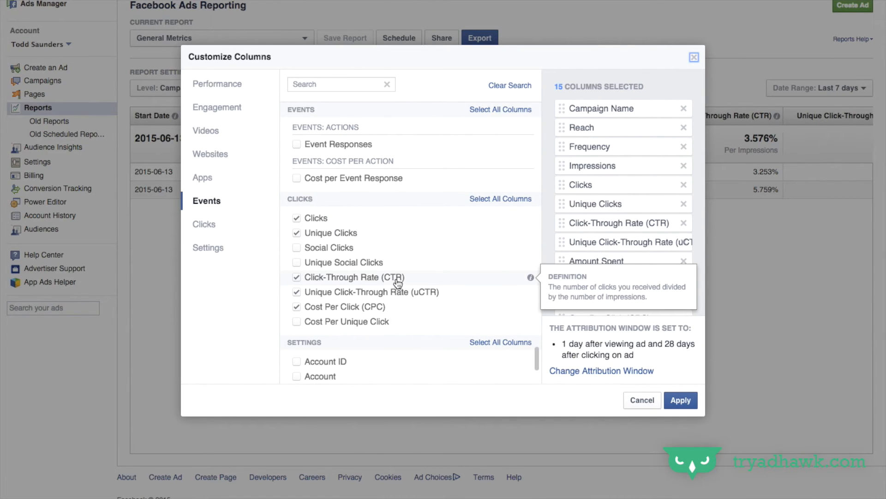
mouse_move(398, 301)
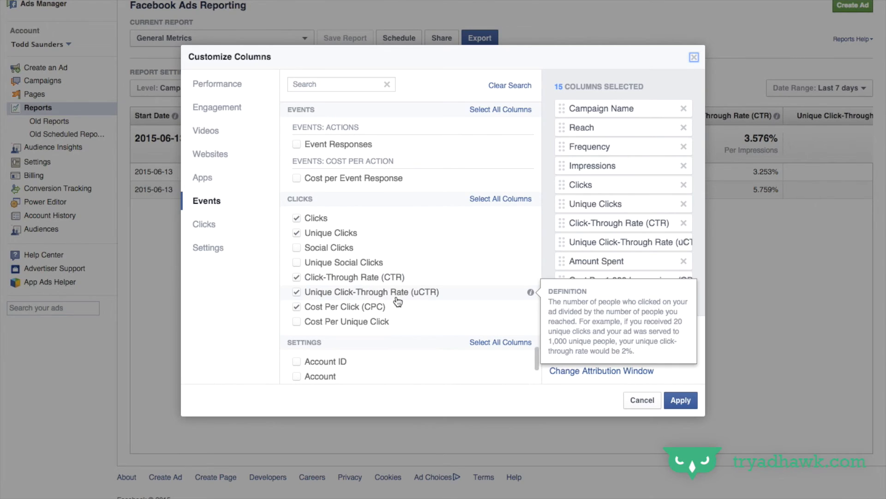
mouse_move(390, 306)
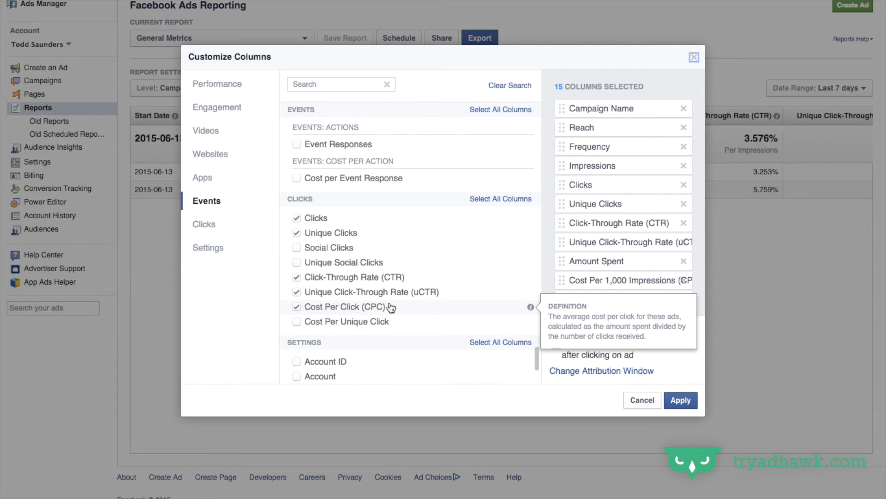
mouse_move(387, 283)
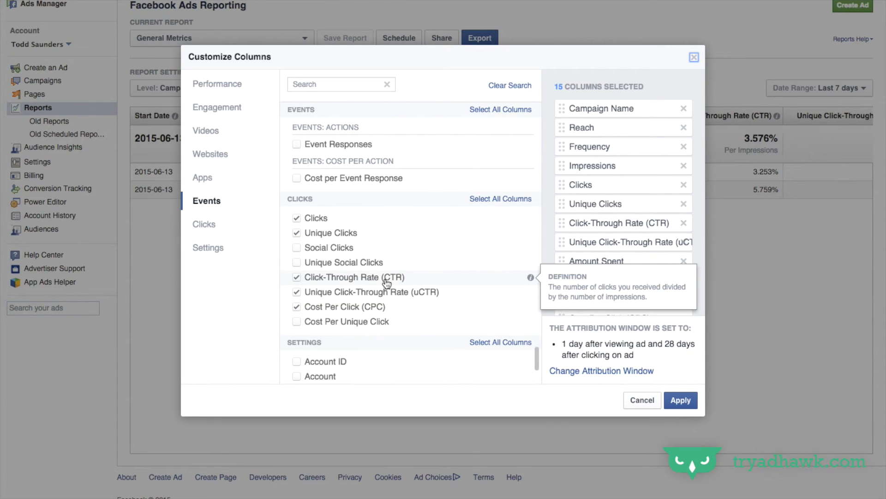
left_click(202, 177)
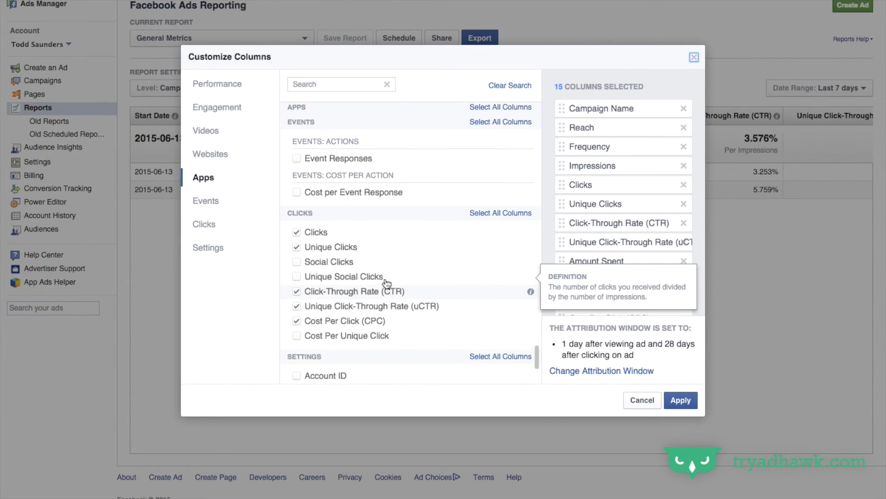
scroll("up", 3)
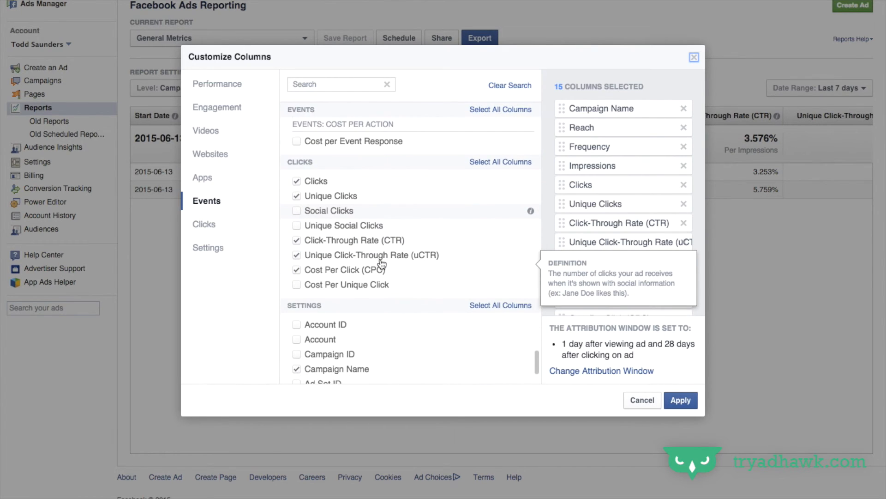
left_click(203, 223)
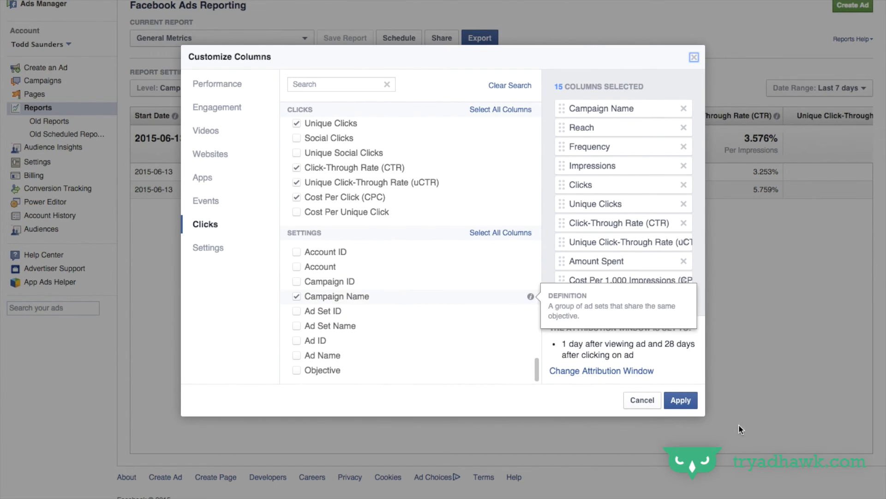
Apply the 15 chosen columns and review them across the report table.
left_click(680, 400)
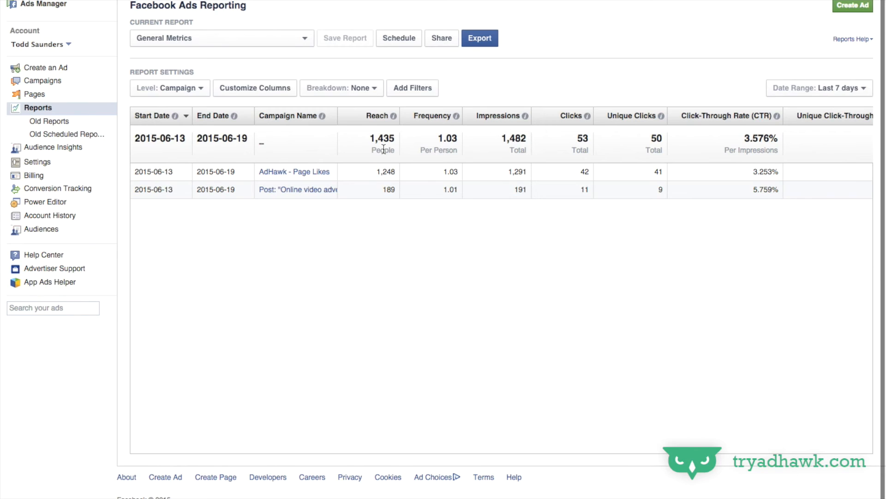
mouse_move(608, 243)
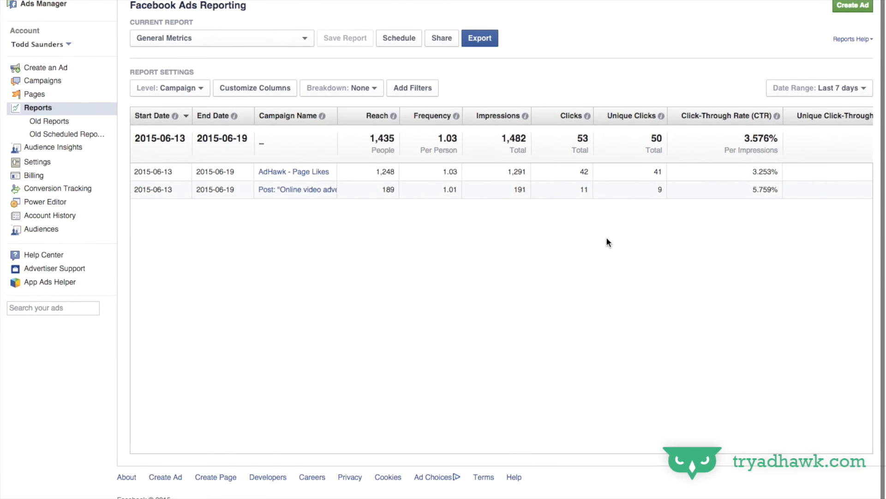
scroll("right", 3)
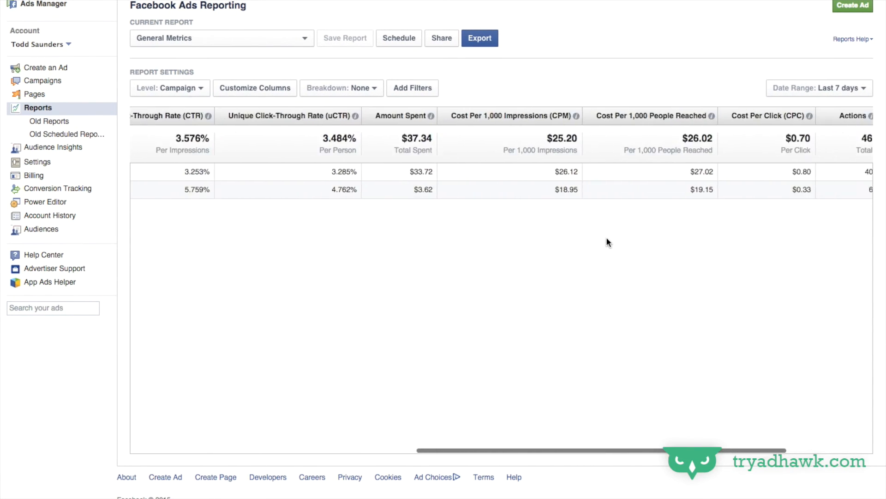
scroll("left", 3)
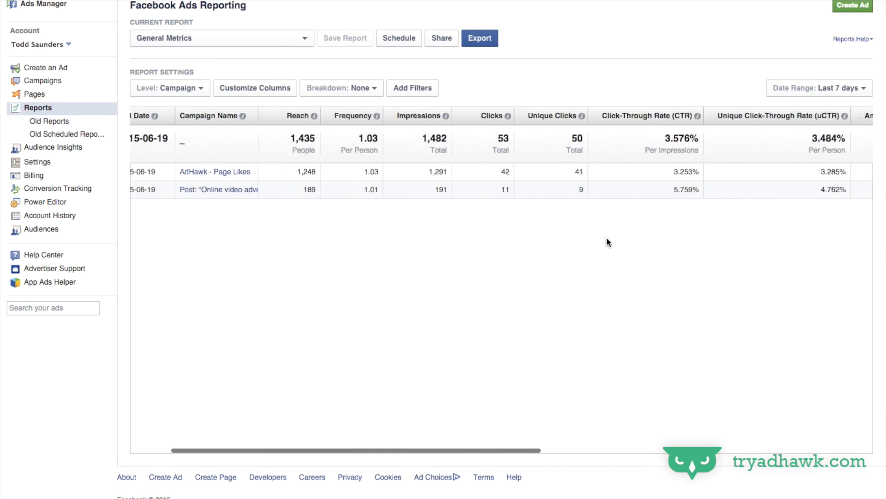
left_click(217, 189)
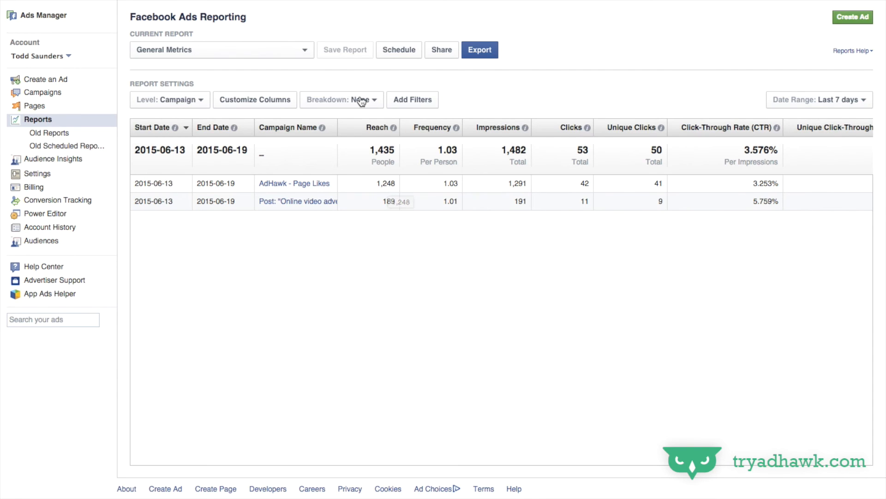
Break the report down by Age, then switch the breakdown to Gender.
left_click(341, 100)
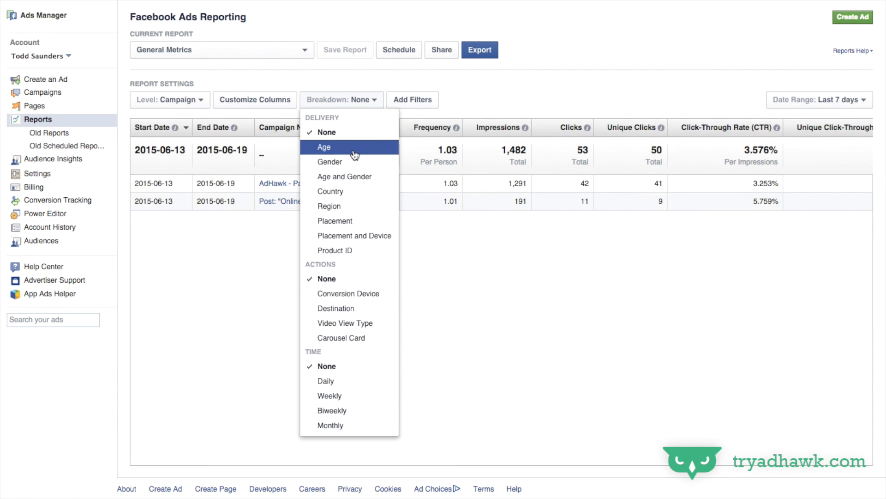
left_click(324, 147)
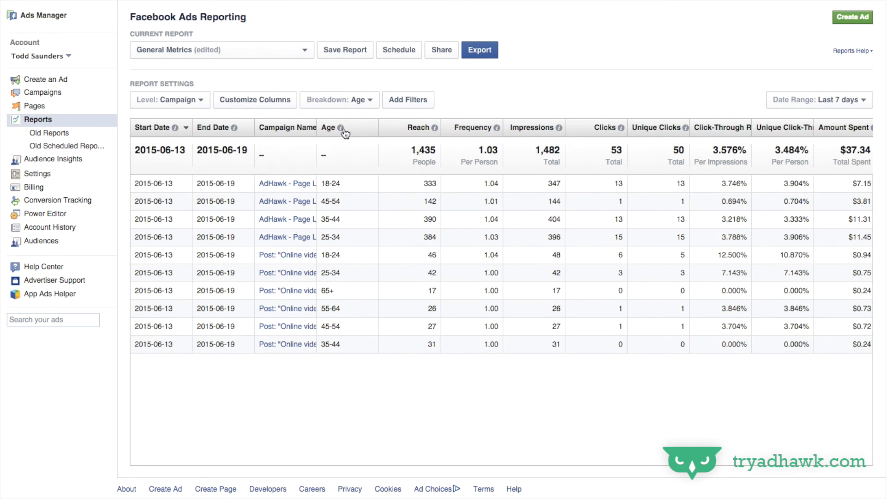
left_click(339, 100)
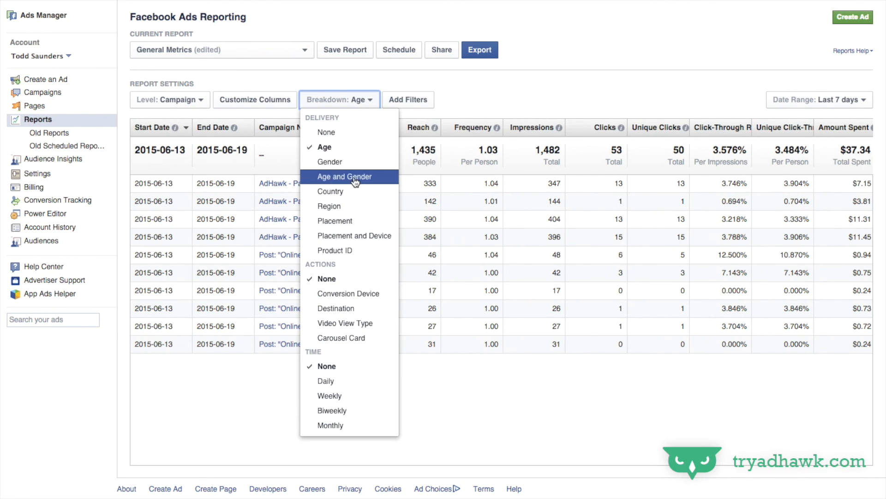
left_click(329, 162)
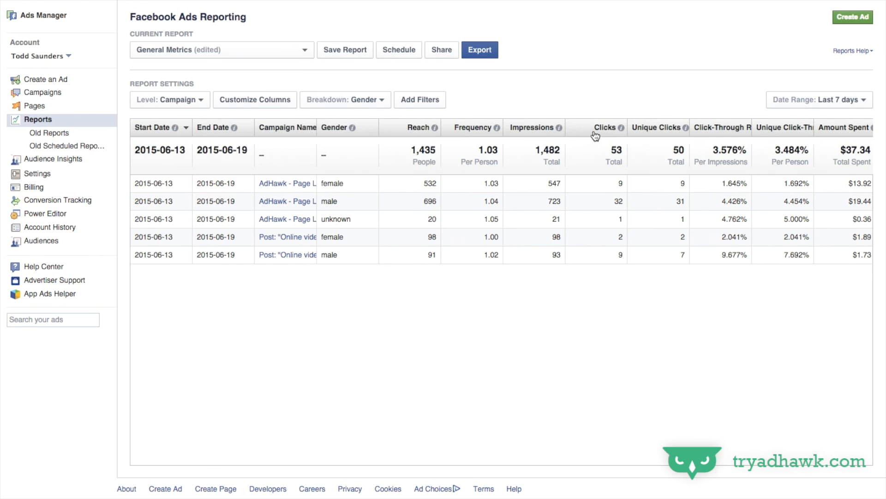
mouse_move(319, 126)
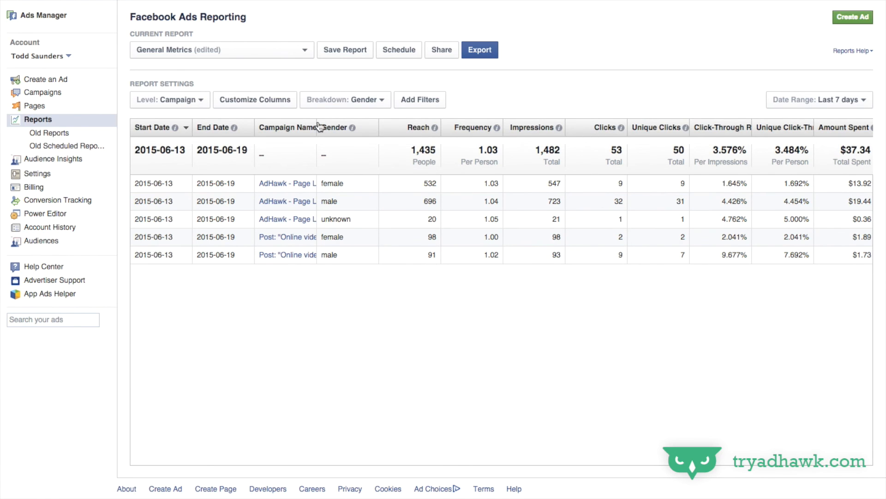
mouse_move(258, 108)
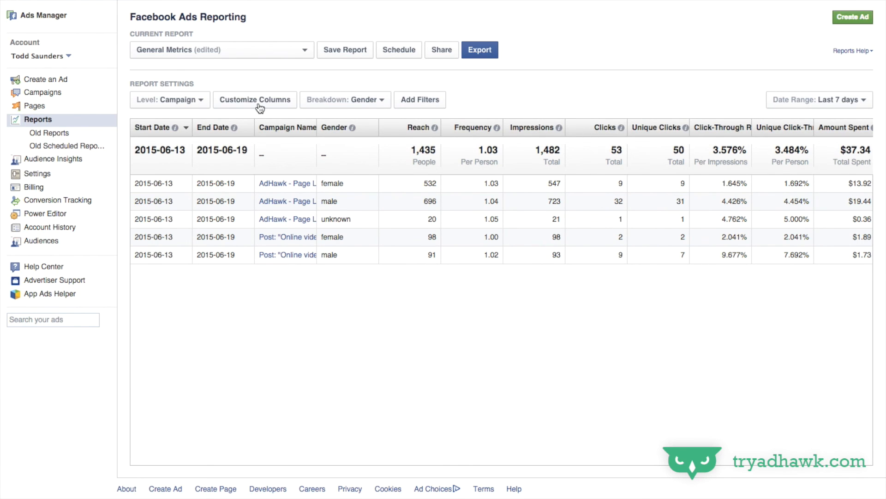
left_click(344, 100)
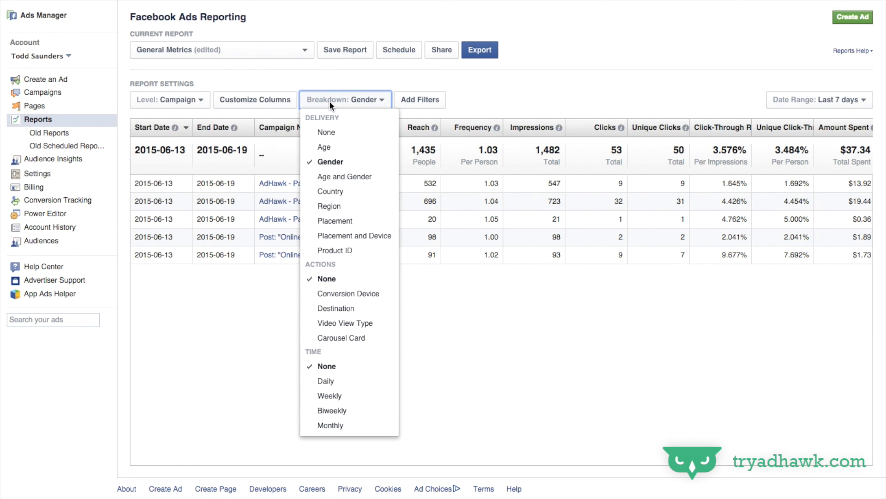
mouse_move(334, 250)
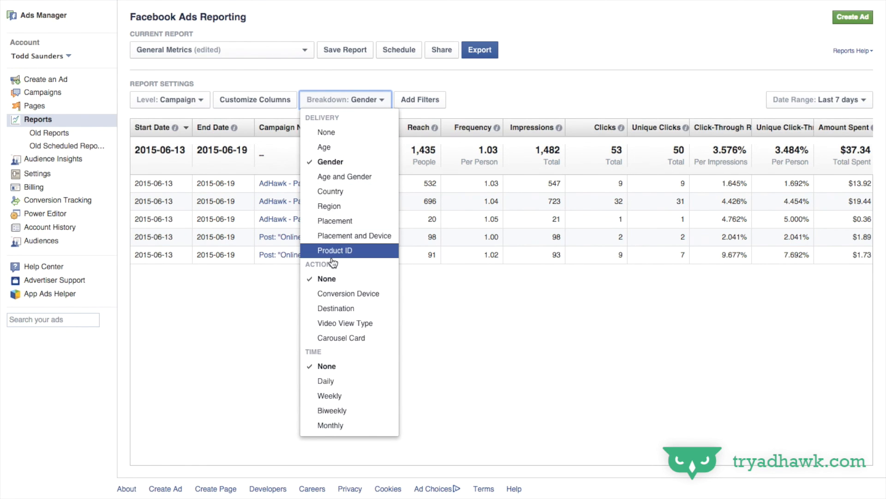
mouse_move(333, 249)
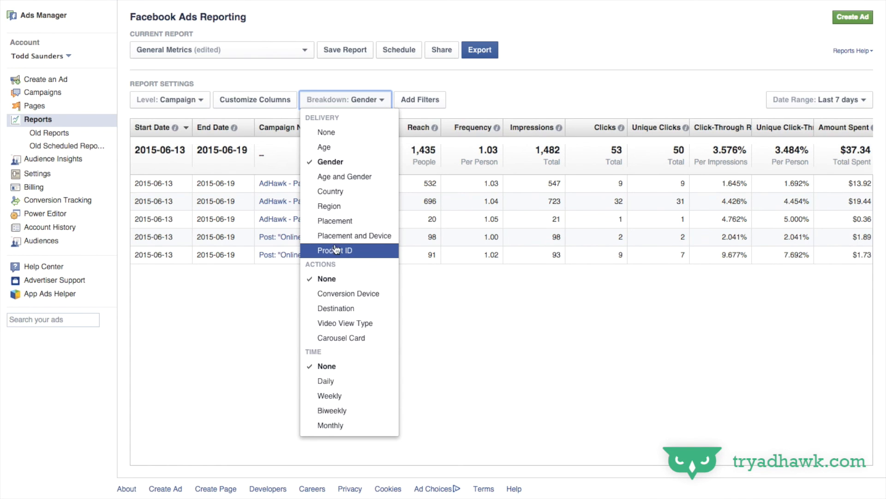
Add a Daily time breakdown alongside the Gender breakdown.
left_click(325, 381)
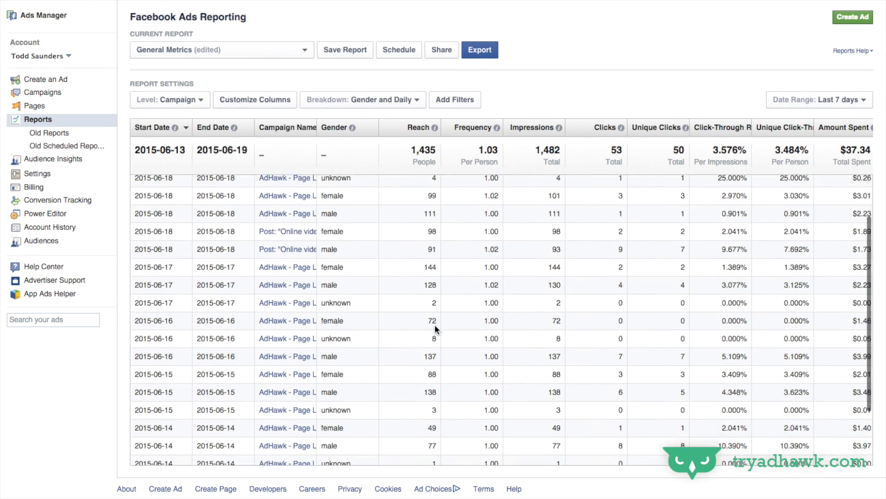
scroll("up", 3)
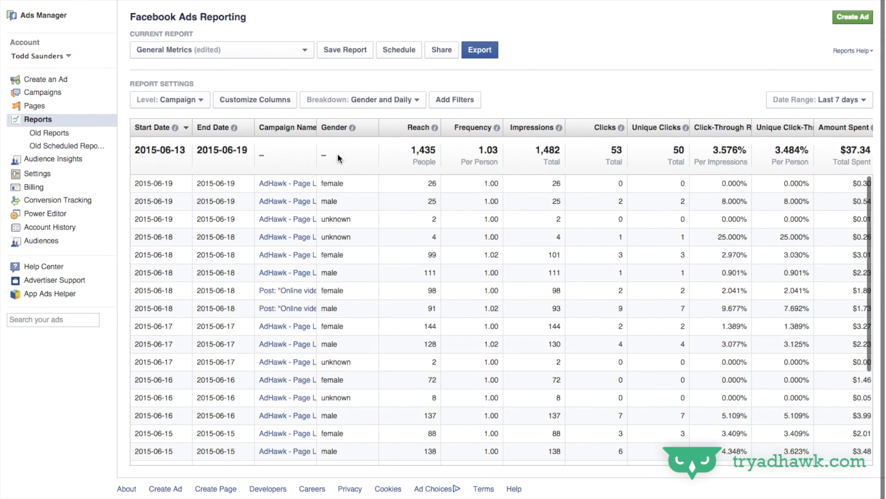
left_click(363, 99)
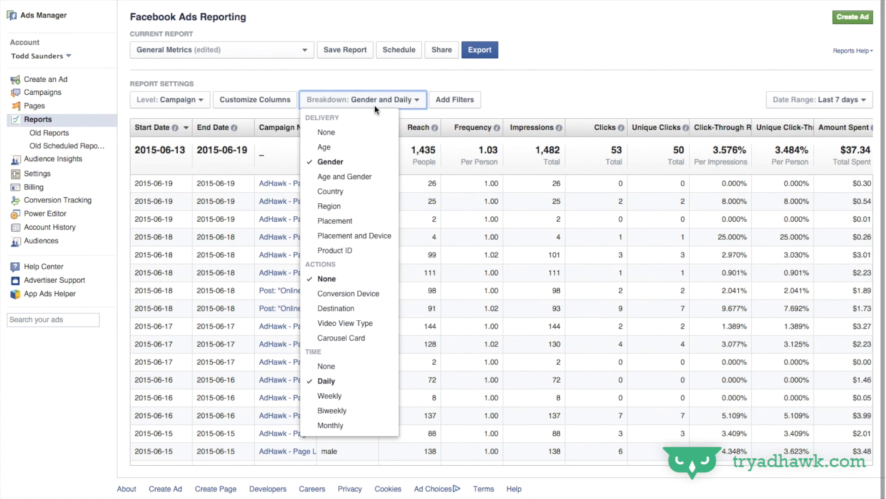
mouse_move(355, 235)
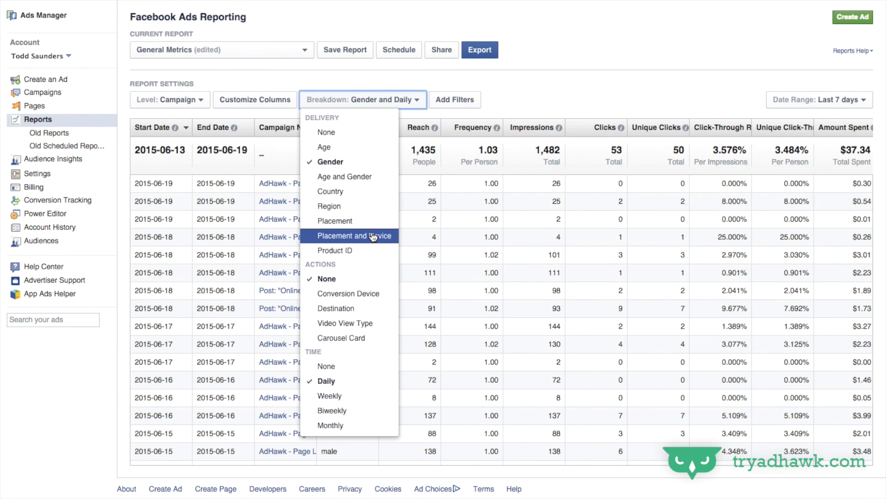